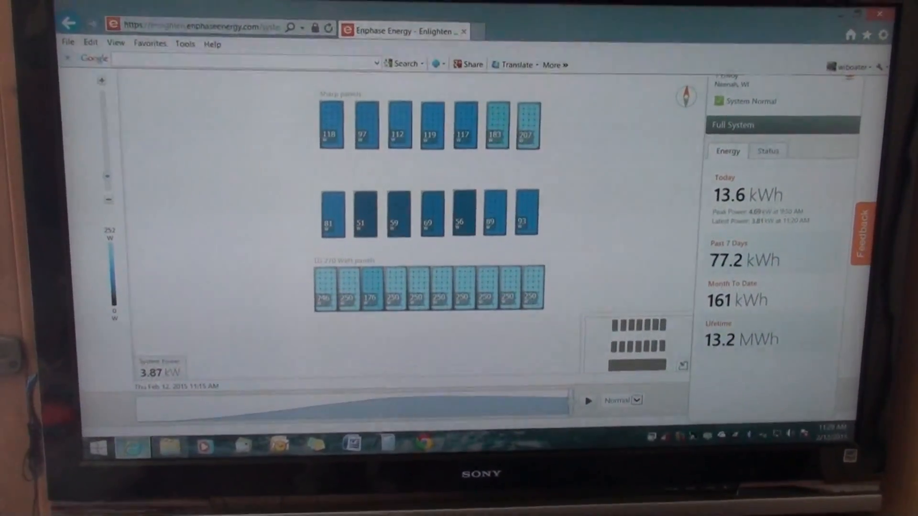
scroll(down, 3)
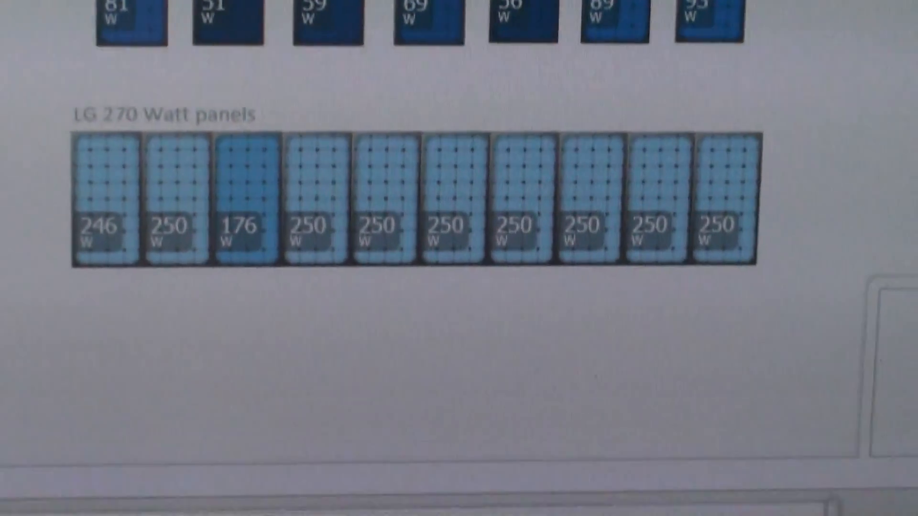
scroll(up, 3)
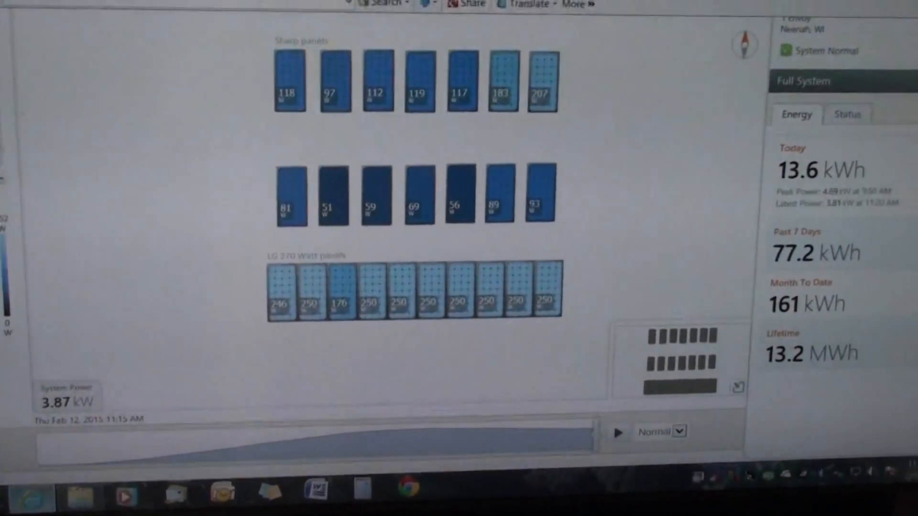
scroll(up, 3)
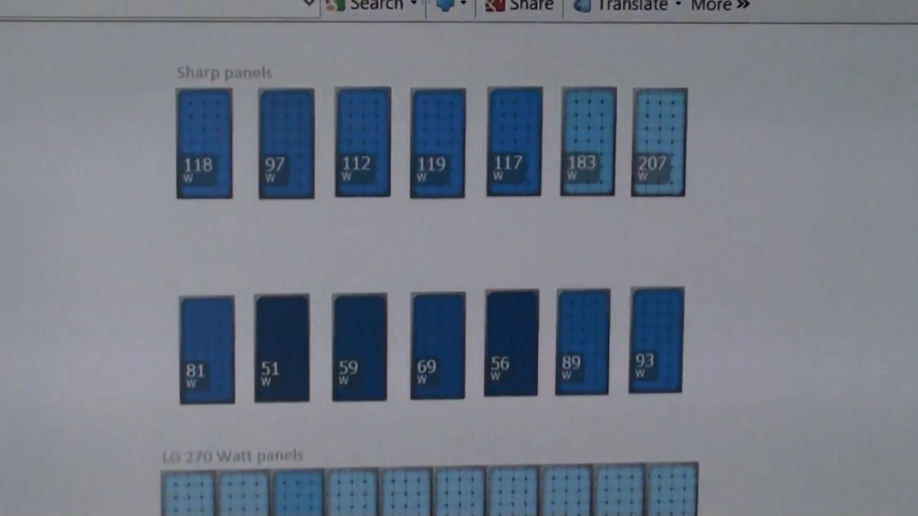
scroll(down, 3)
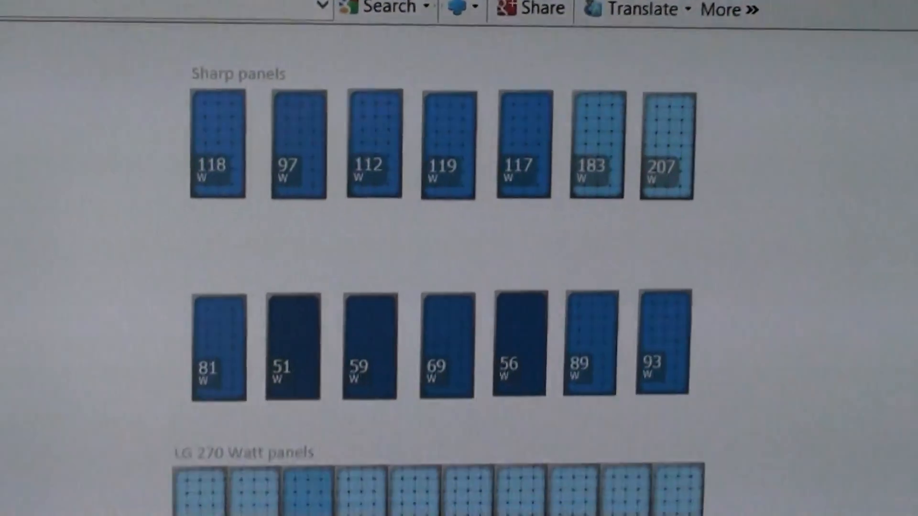
scroll(up, 3)
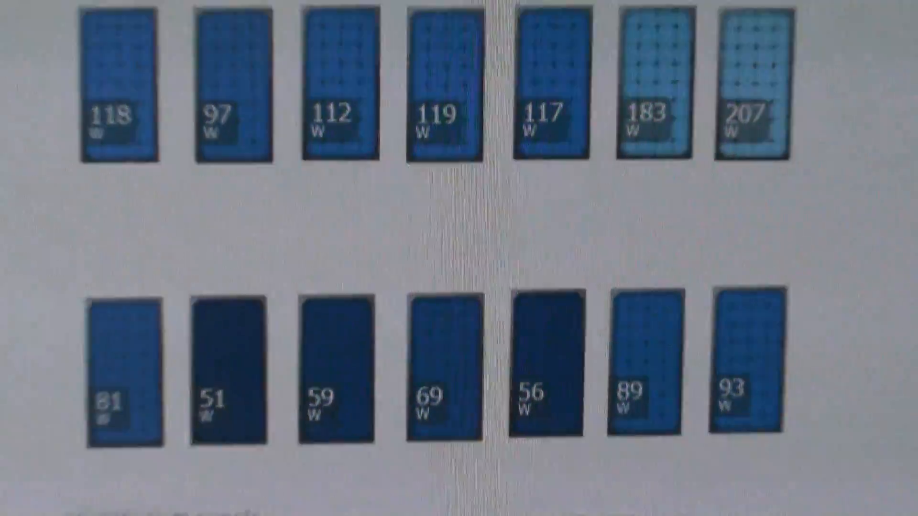
scroll(down, 3)
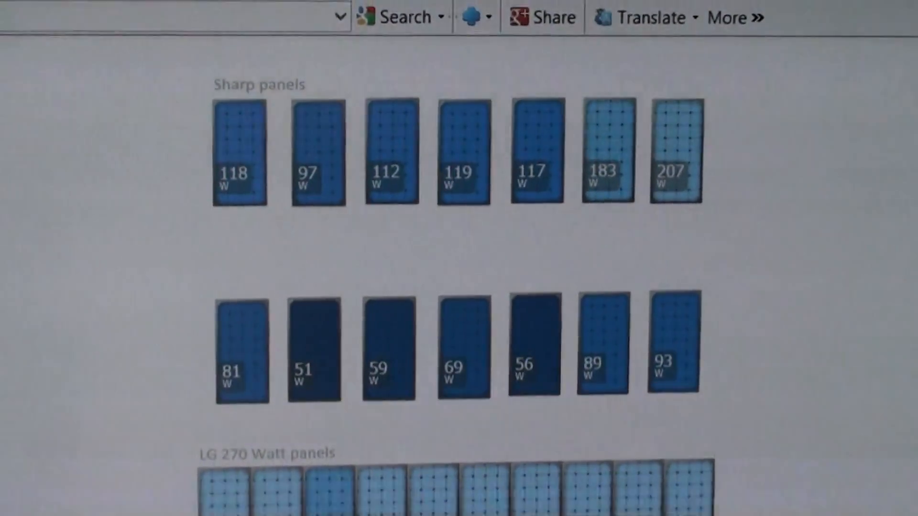
scroll(down, 3)
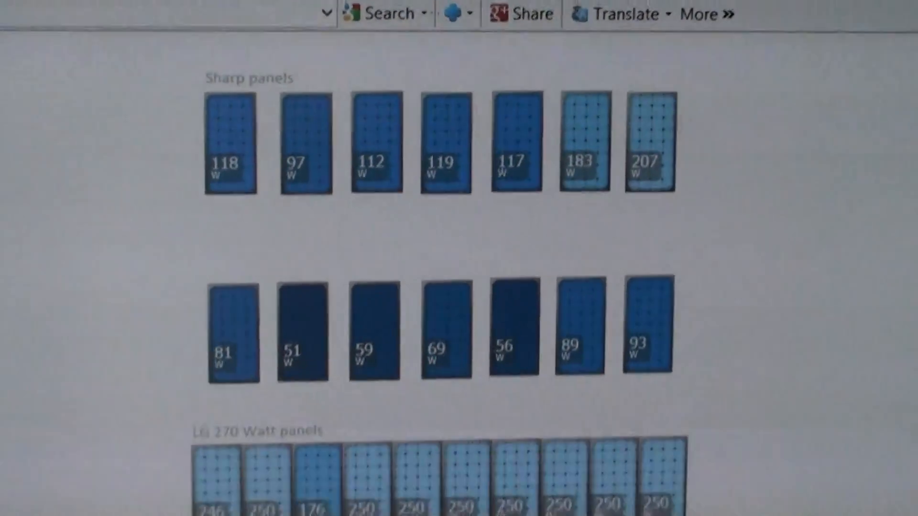